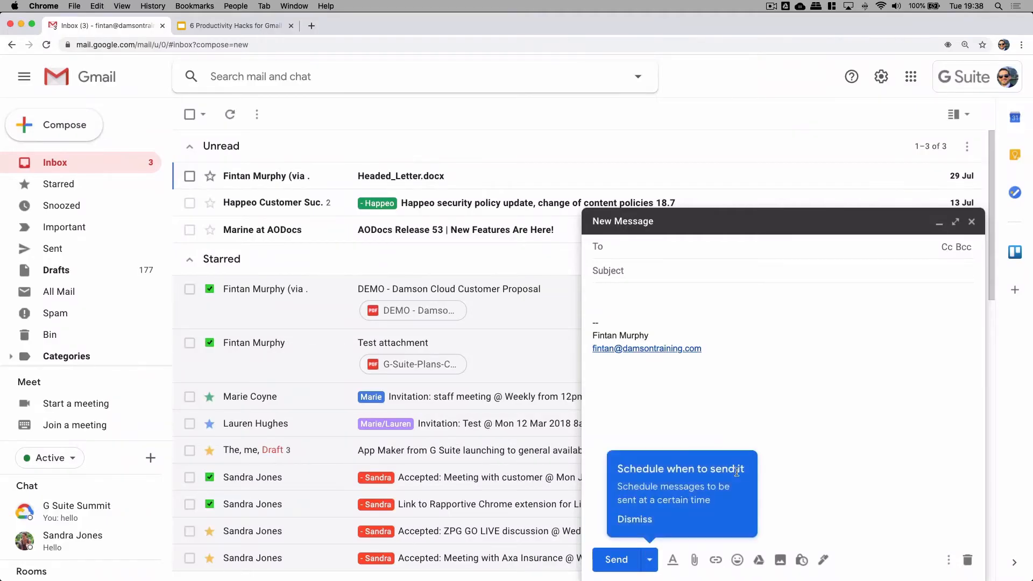
{"action": "mouse_move", "coordinate": [641, 523]}
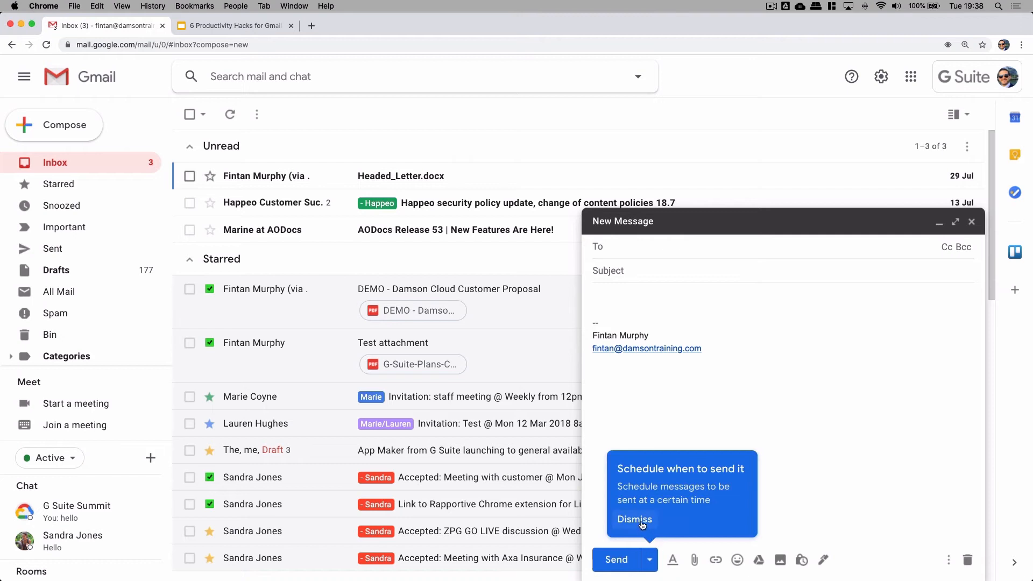
Dismiss the 'Schedule when to send it' tip and focus the new message's To field
{"action": "left_click", "coordinate": [634, 519]}
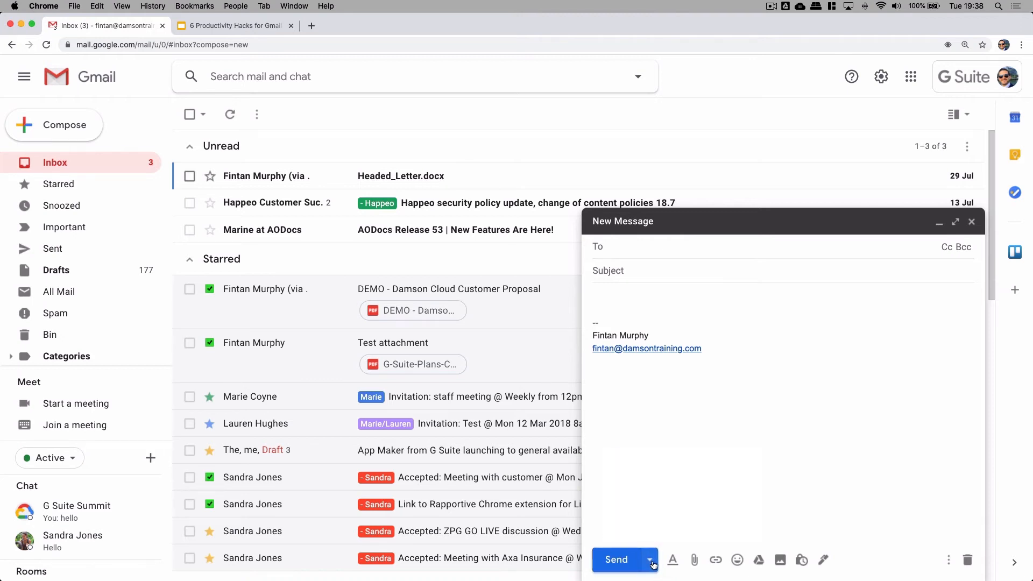
{"action": "mouse_move", "coordinate": [649, 563]}
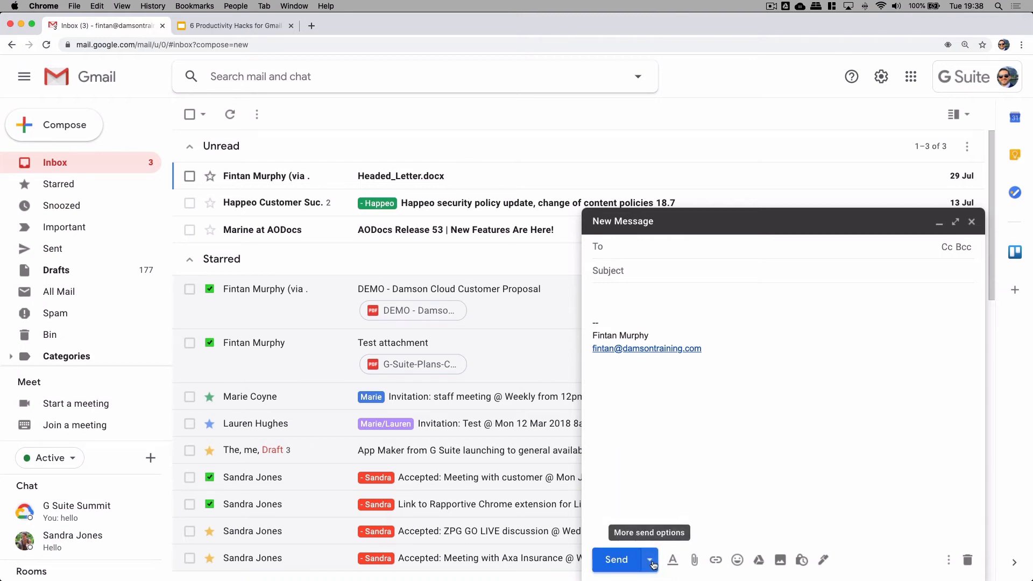
{"action": "left_click", "coordinate": [648, 559]}
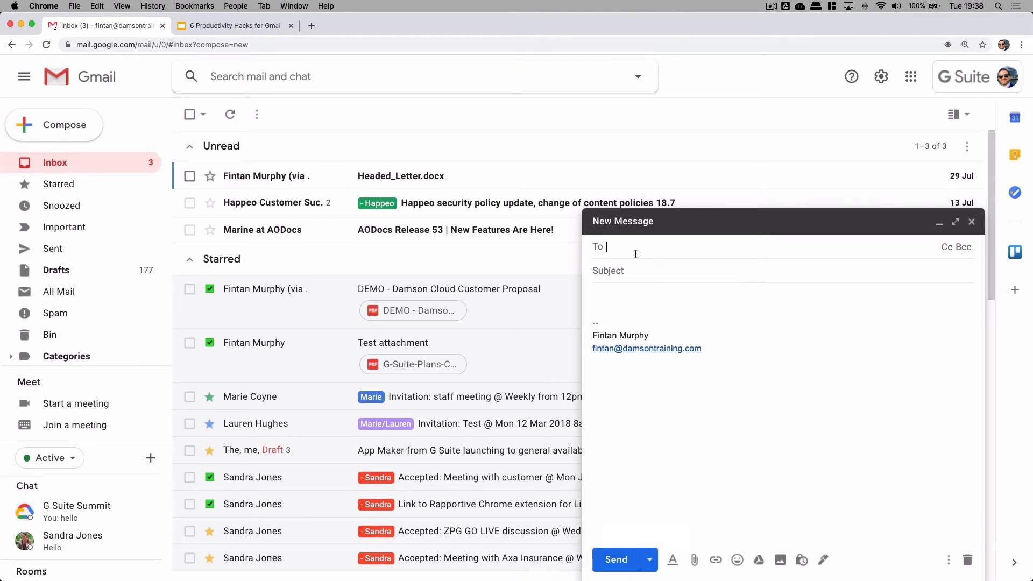
{"action": "type", "text": "sandra"}
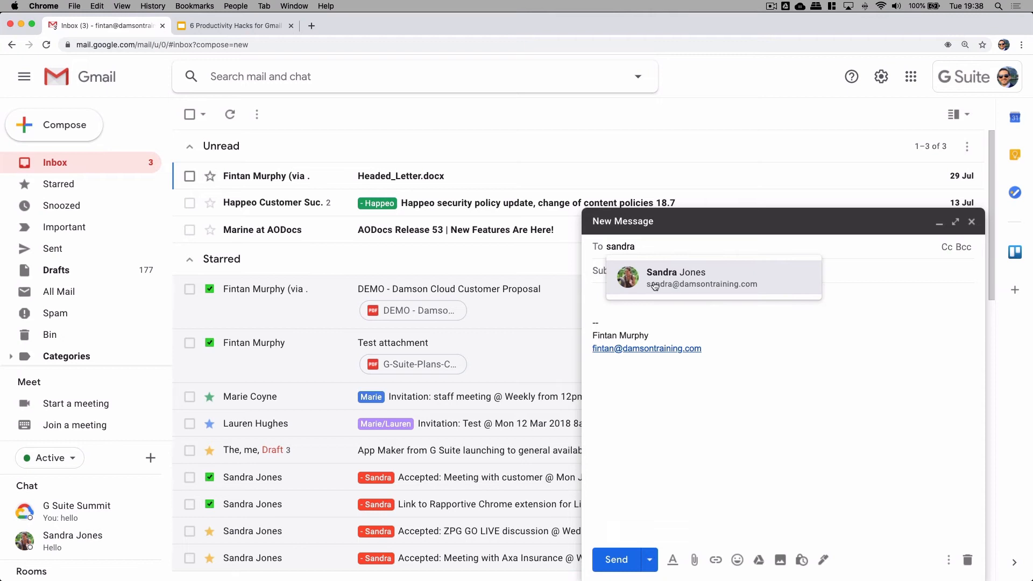
{"action": "left_click", "coordinate": [702, 277]}
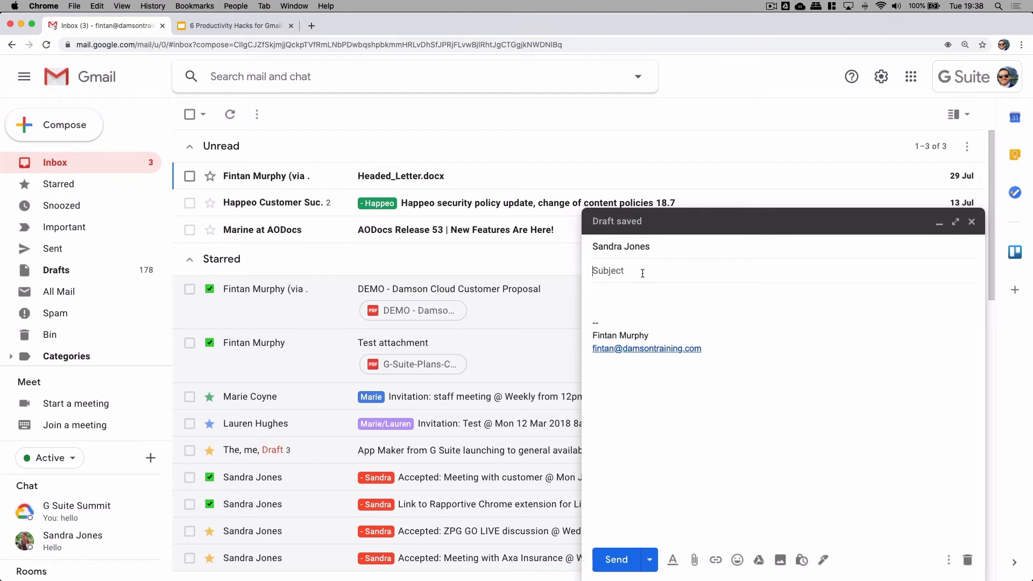
{"action": "type", "text": "Project X55"}
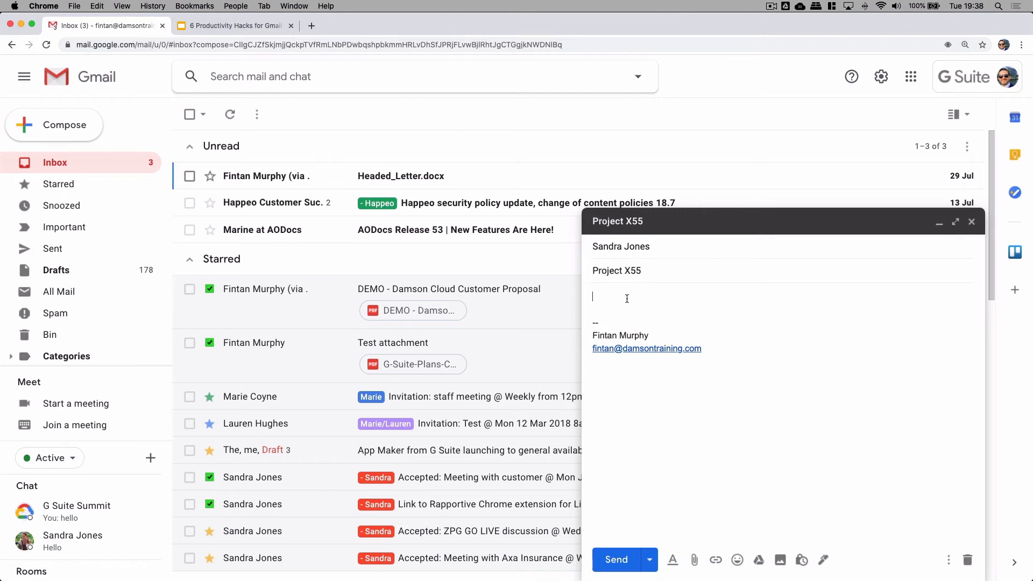
{"action": "type", "text": "Hi Sandra,"}
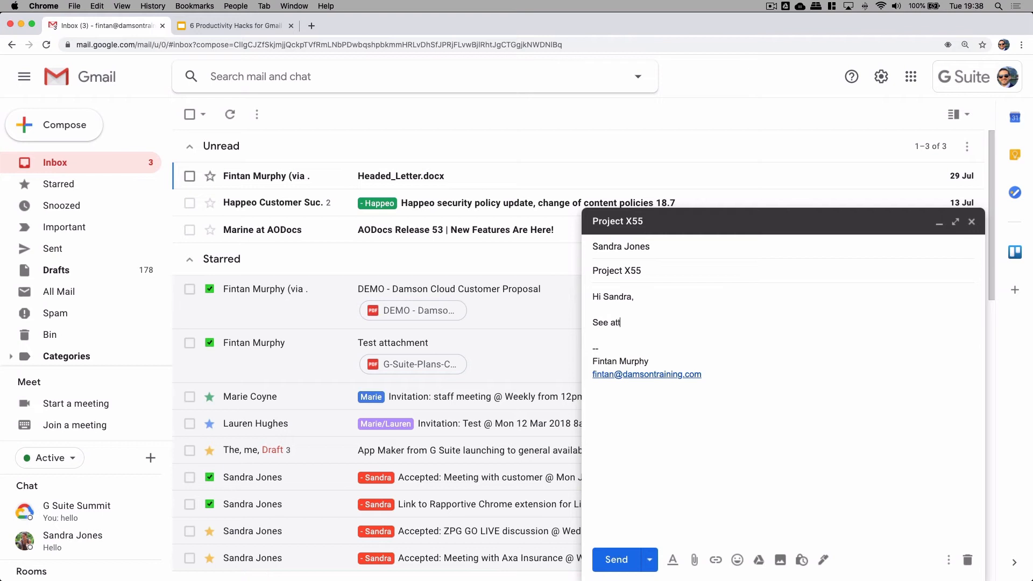
{"action": "type", "text": "achment"}
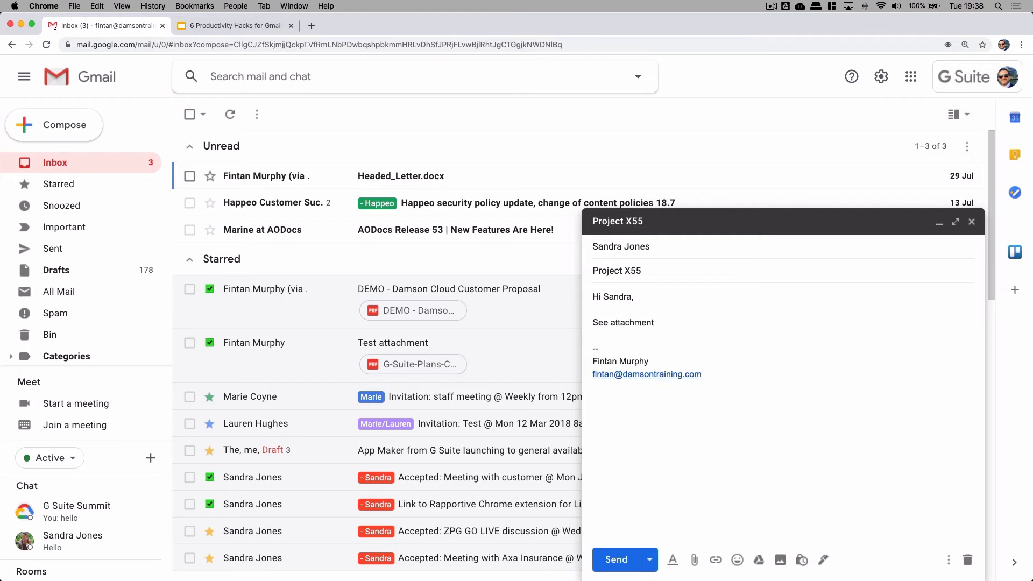
{"action": "type", "text": "Regards,"}
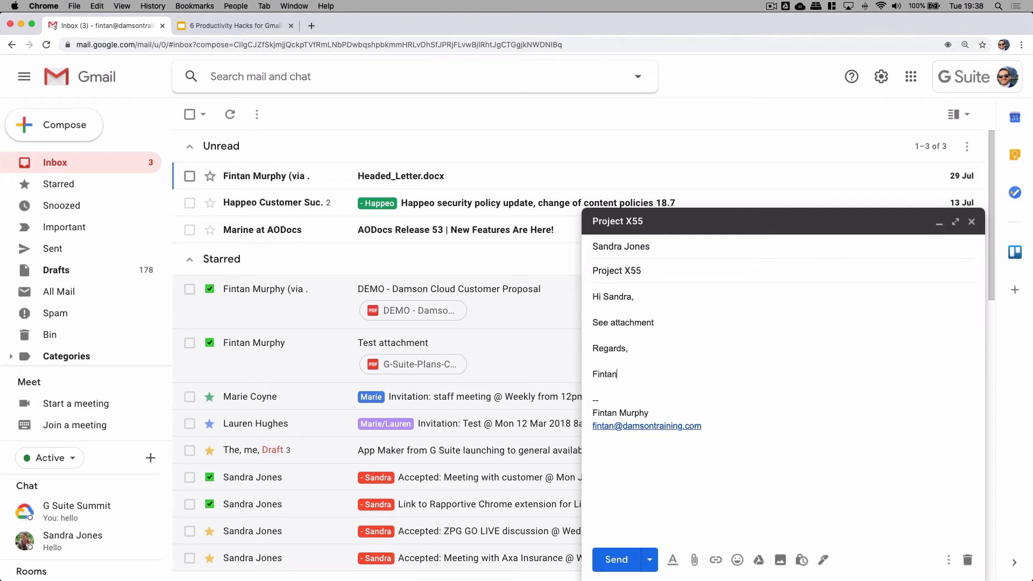
{"action": "mouse_move", "coordinate": [648, 560]}
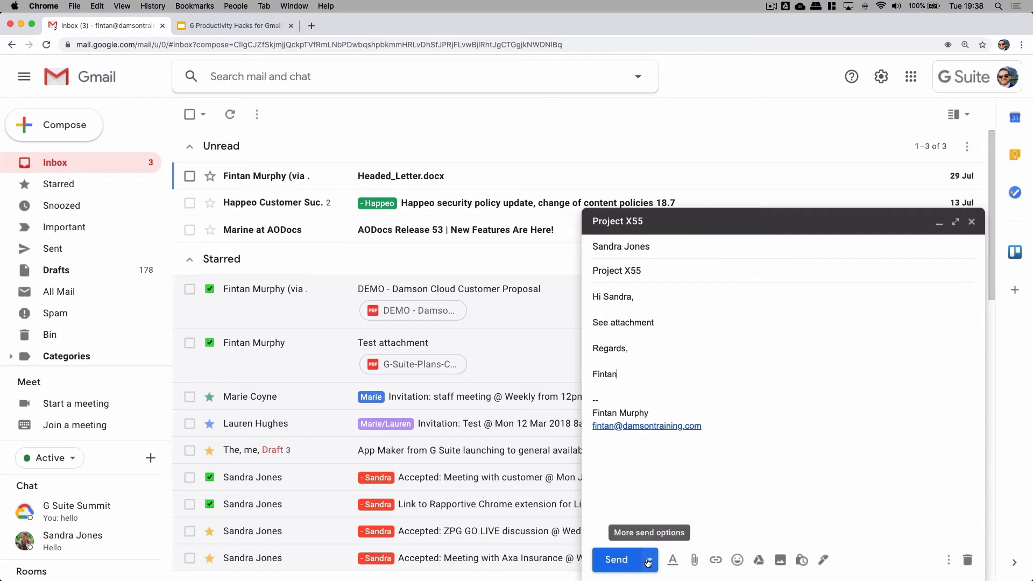
{"action": "left_click", "coordinate": [647, 560]}
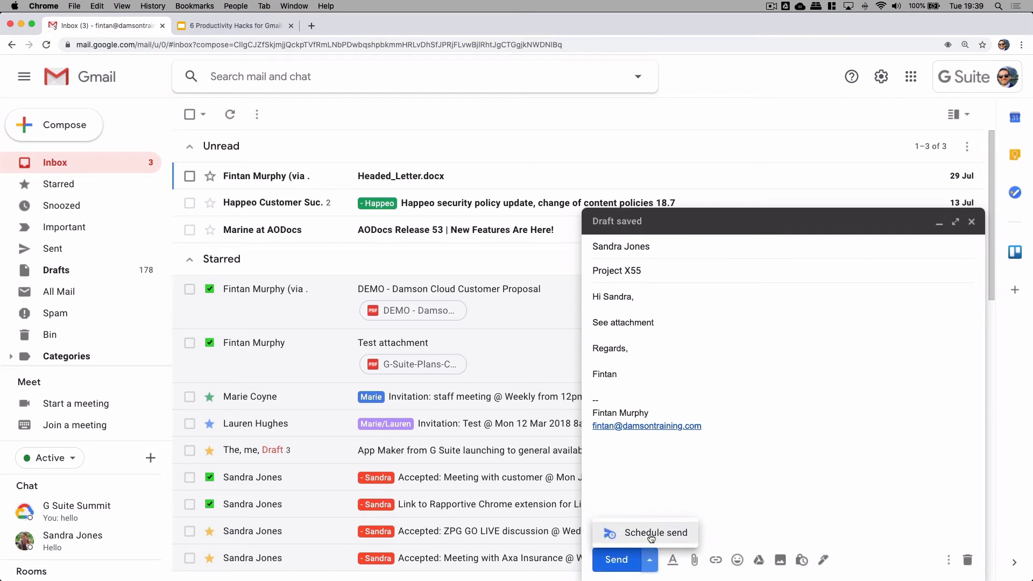
{"action": "left_click", "coordinate": [654, 532]}
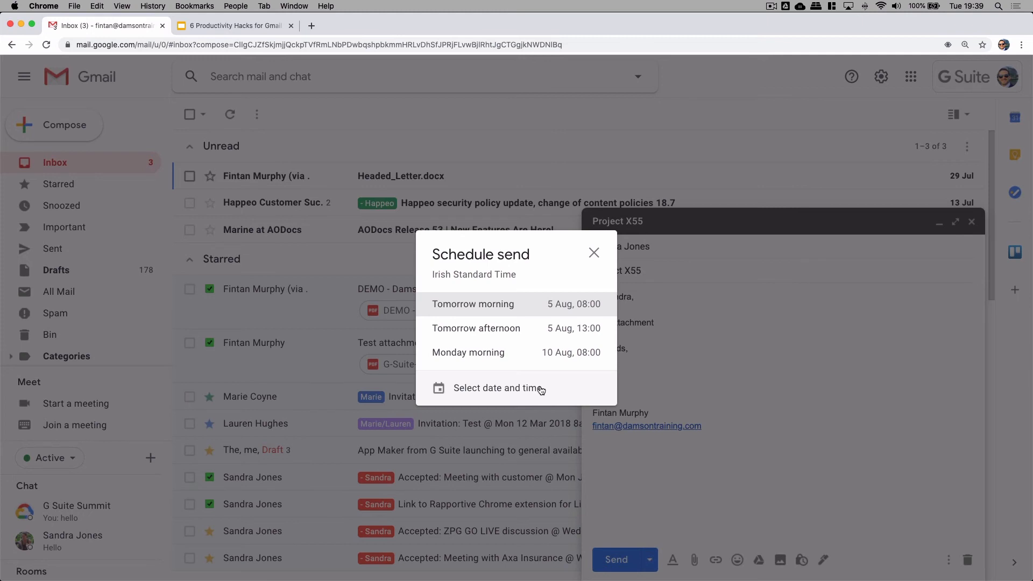
{"action": "left_click", "coordinate": [594, 252]}
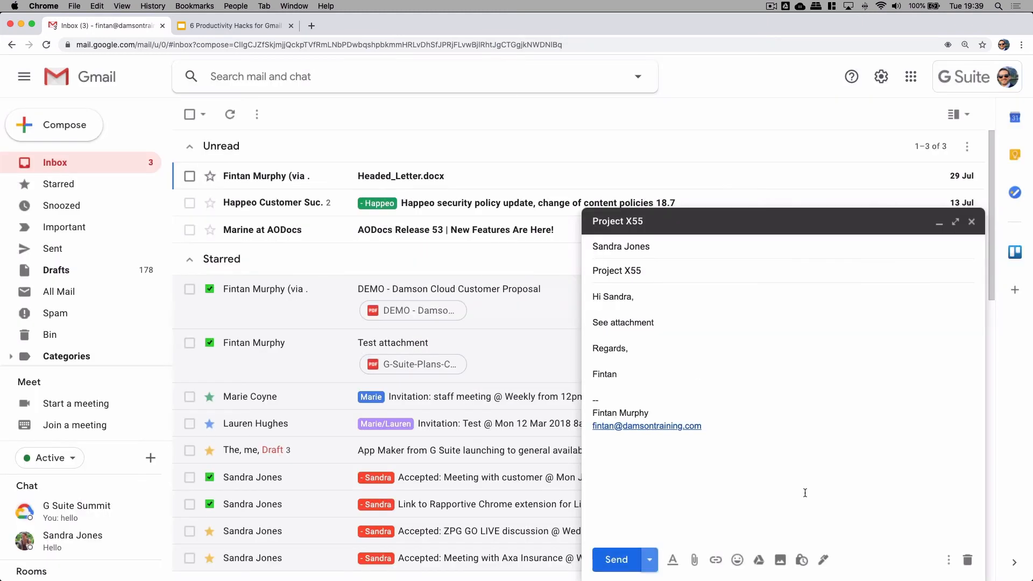
Insert the saved Agenda template, then select the duplicated signature block for deletion
{"action": "left_click", "coordinate": [948, 560]}
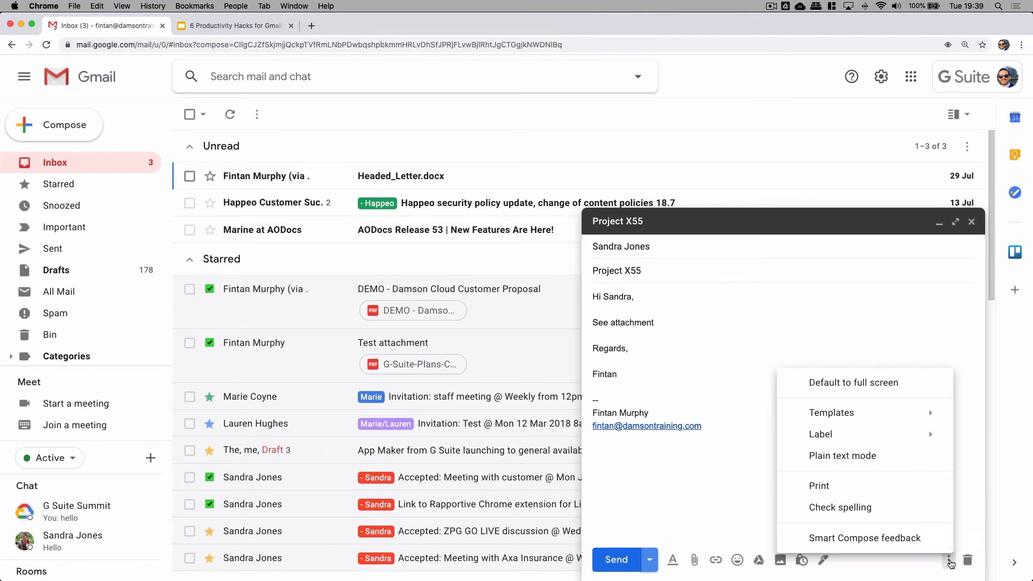
{"action": "mouse_move", "coordinate": [919, 354]}
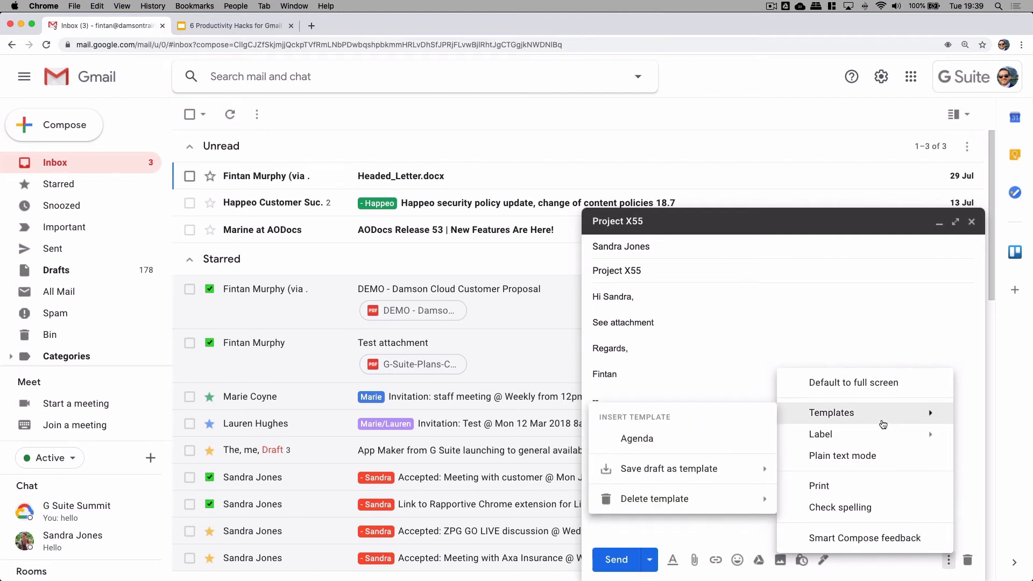
{"action": "mouse_move", "coordinate": [735, 438]}
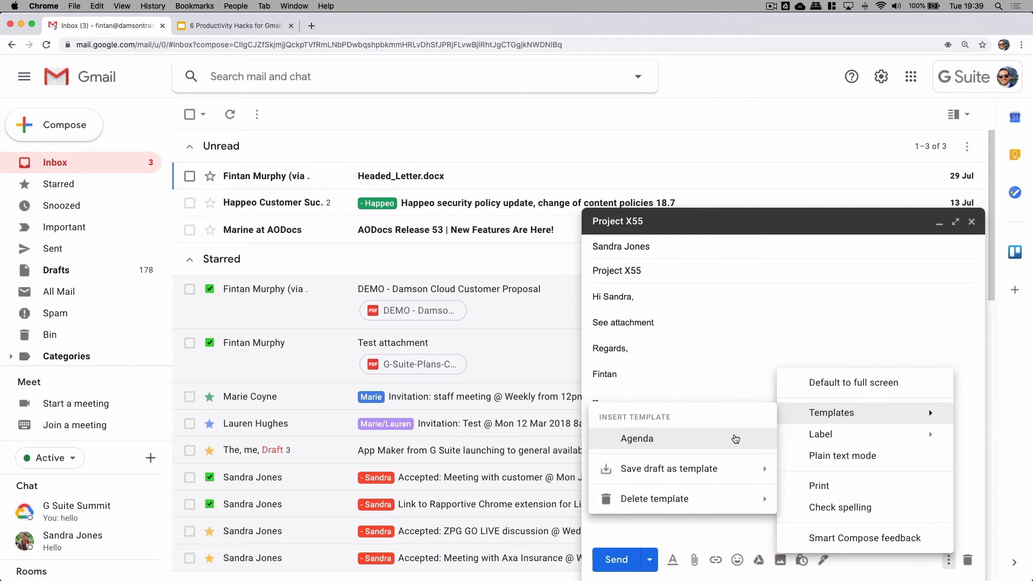
{"action": "left_click", "coordinate": [636, 438]}
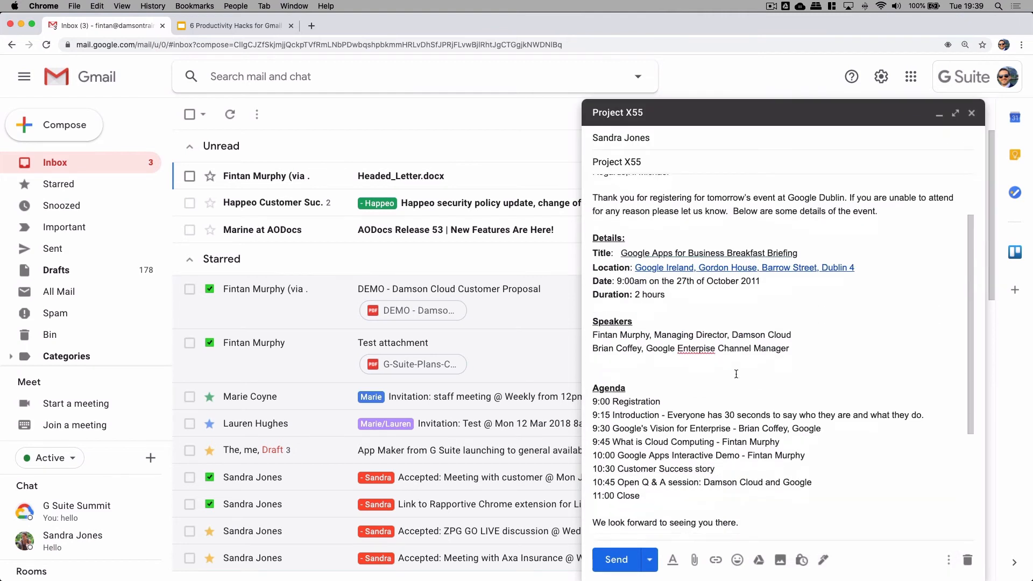
{"action": "scroll", "scroll_direction": "down", "scroll_amount": 3}
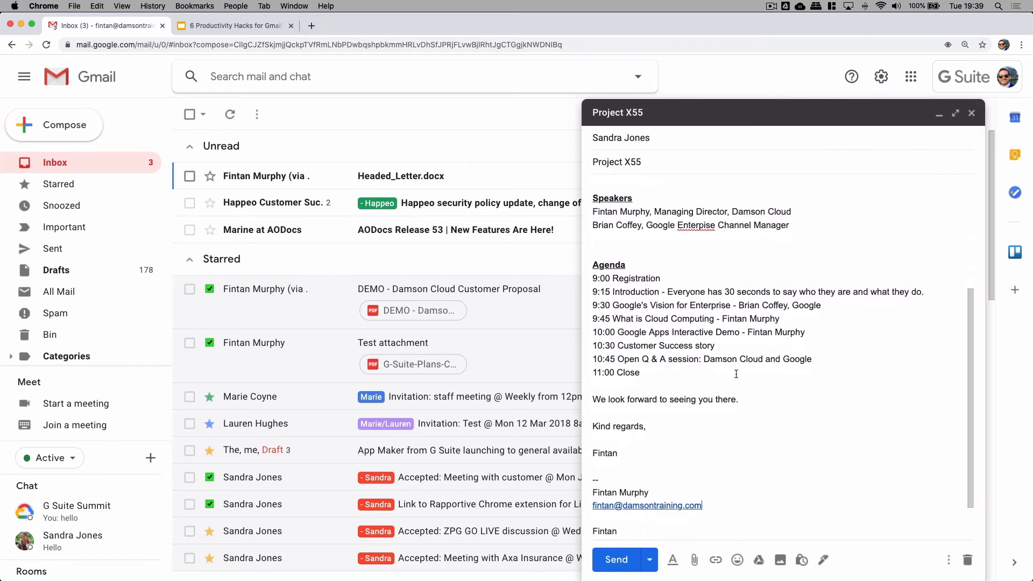
{"action": "scroll", "scroll_direction": "down", "scroll_amount": 3}
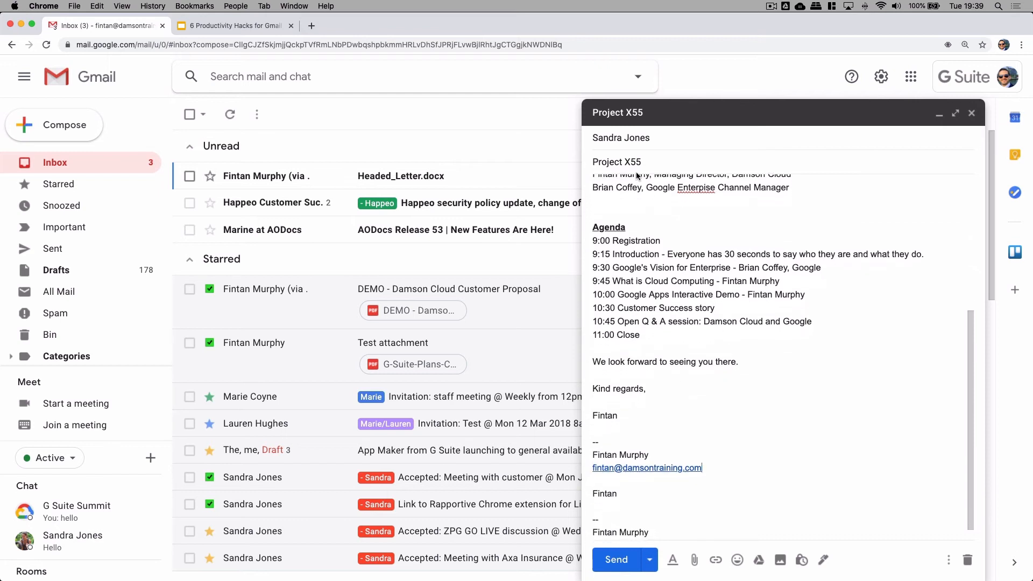
{"action": "double_click", "coordinate": [616, 162]}
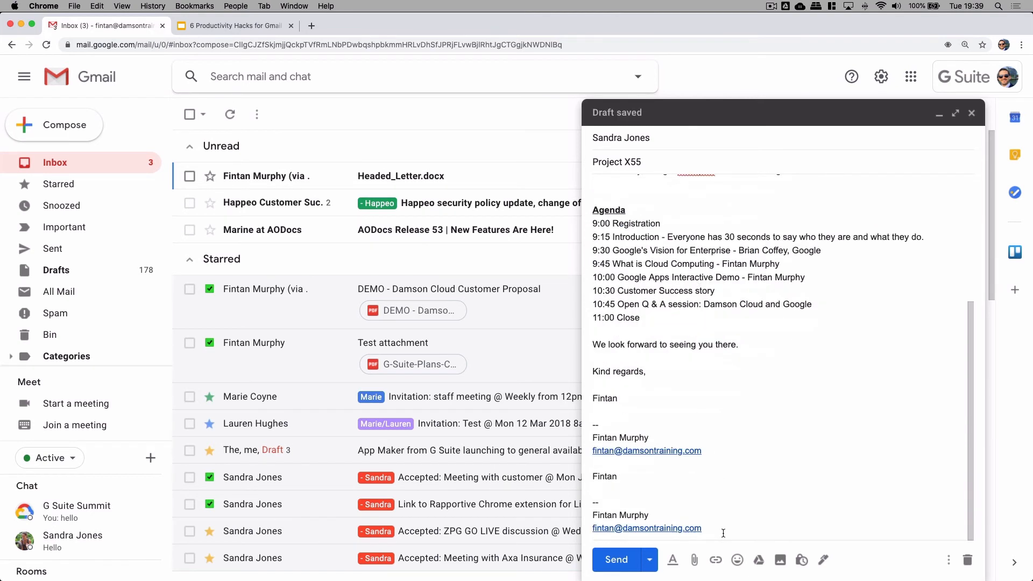
{"action": "left_click_drag", "start_coordinate": [592, 425], "coordinate": [701, 528]}
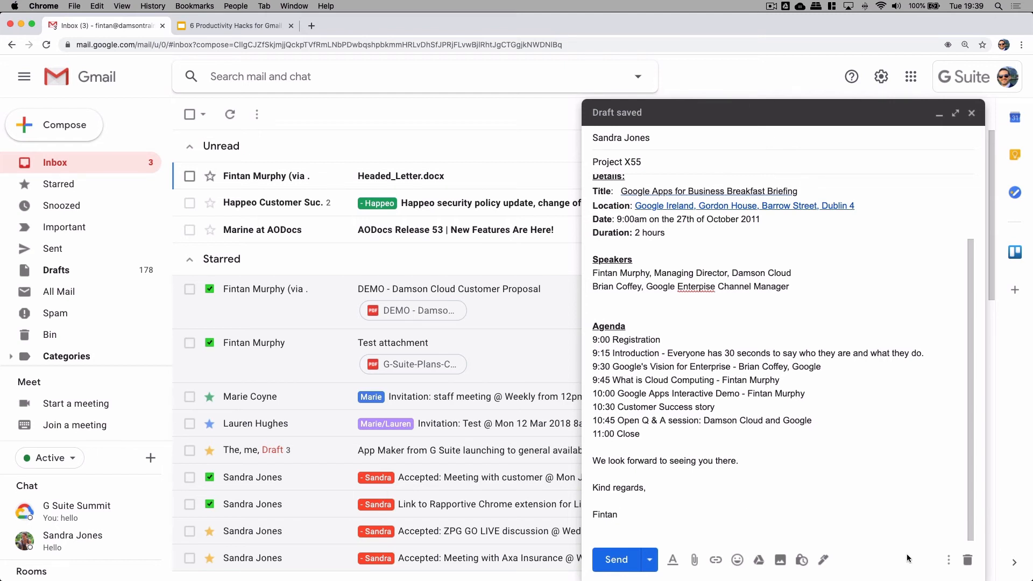
Save the draft as a new template named Project X55 and start a fresh message
{"action": "left_click", "coordinate": [949, 560]}
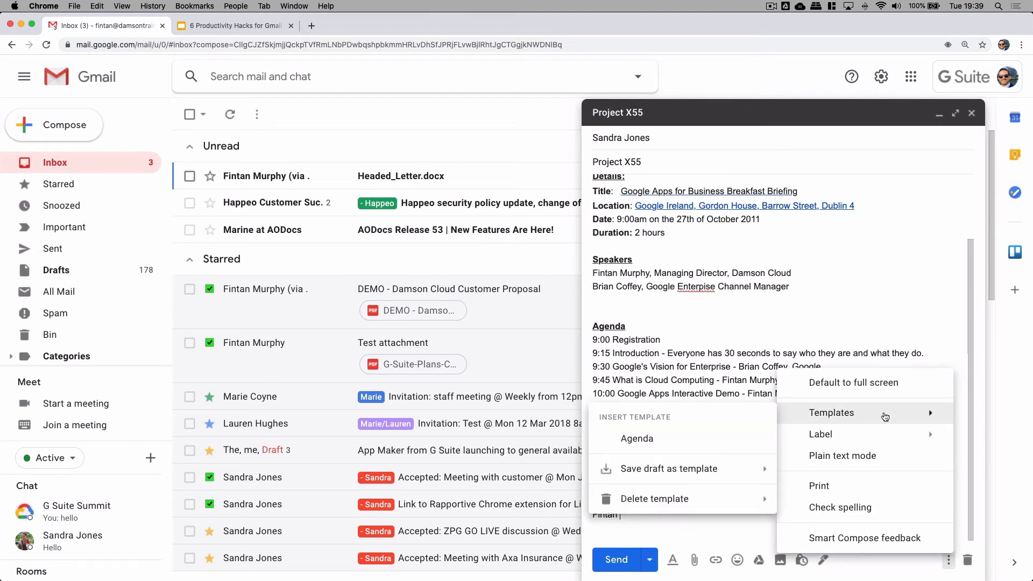
{"action": "mouse_move", "coordinate": [724, 469]}
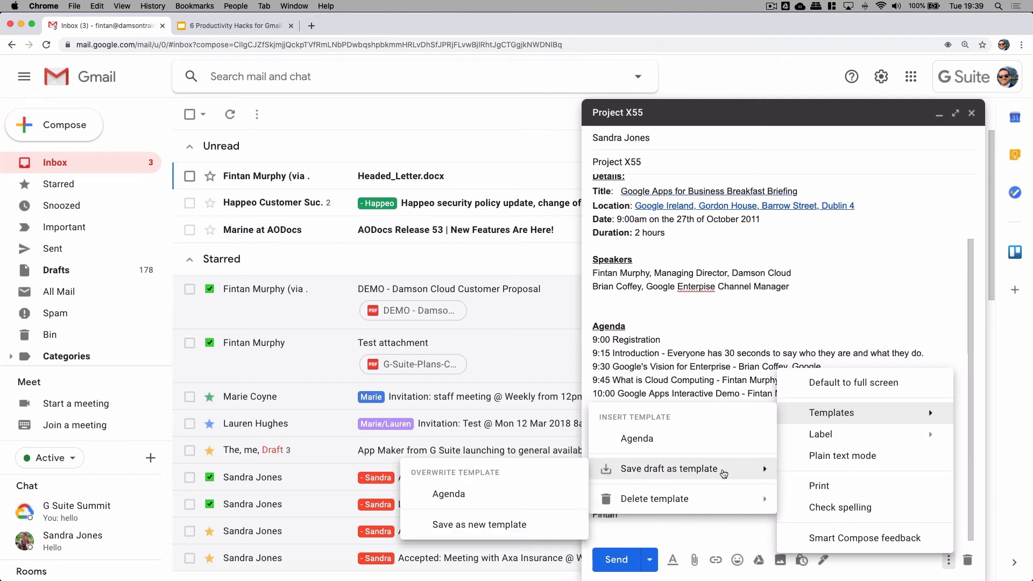
{"action": "left_click", "coordinate": [479, 524]}
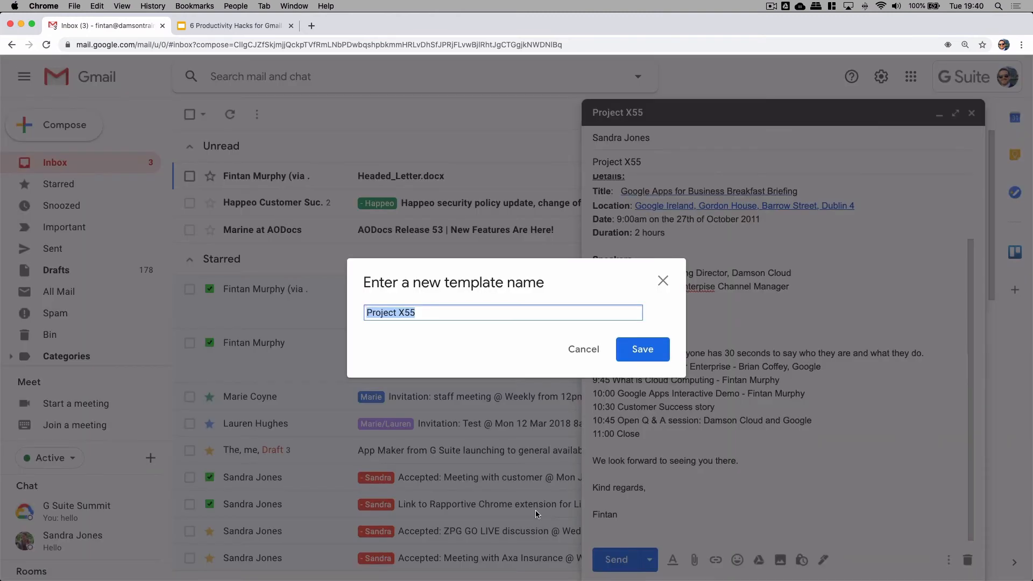
{"action": "mouse_move", "coordinate": [509, 334]}
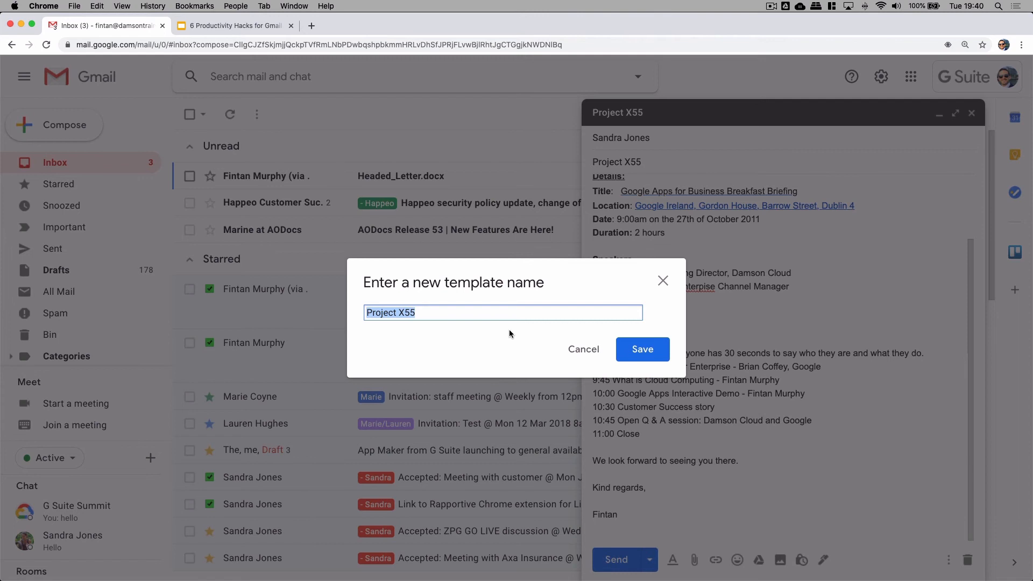
{"action": "left_click", "coordinate": [643, 349]}
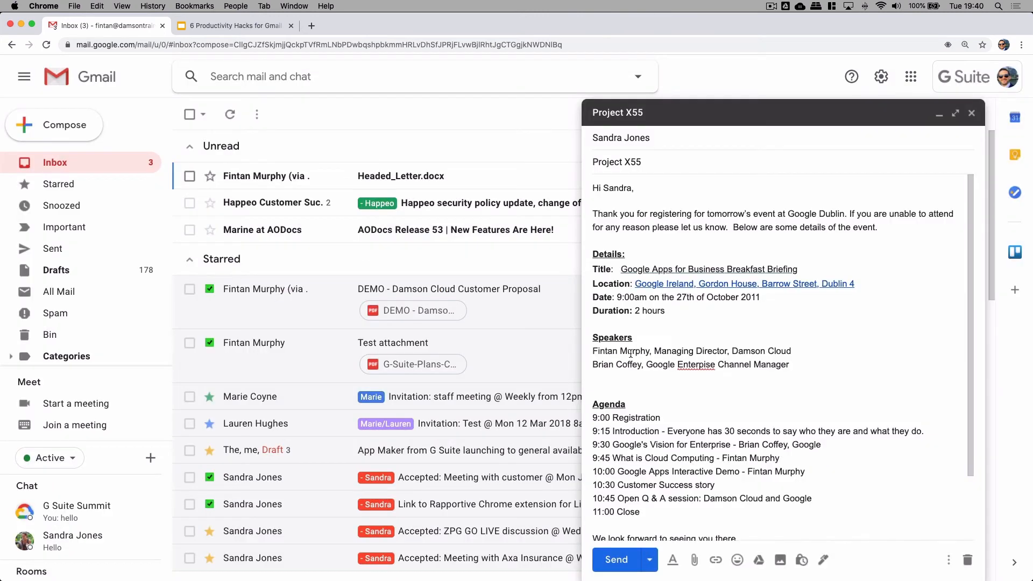
{"action": "mouse_move", "coordinate": [929, 528]}
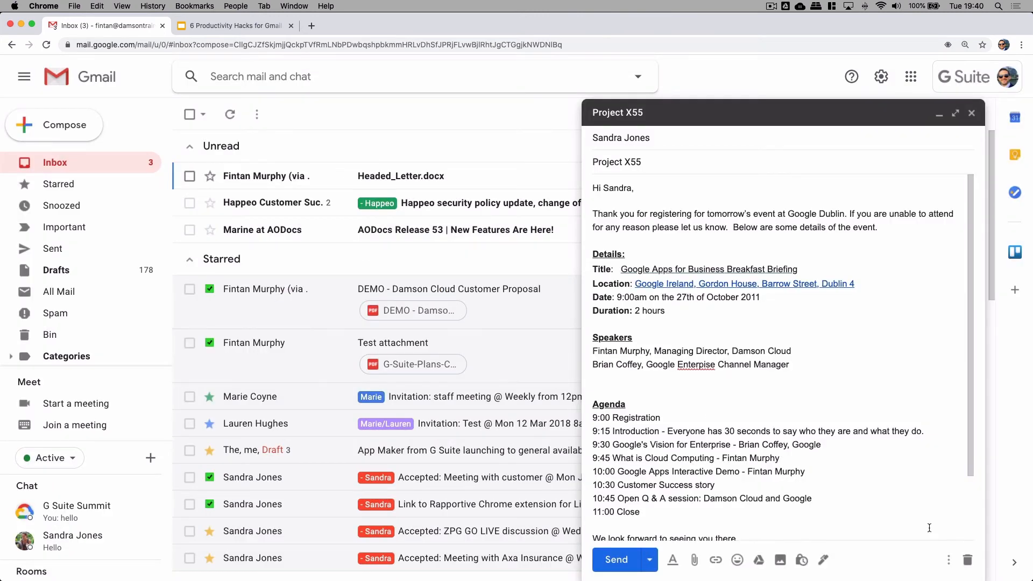
{"action": "left_click", "coordinate": [949, 559]}
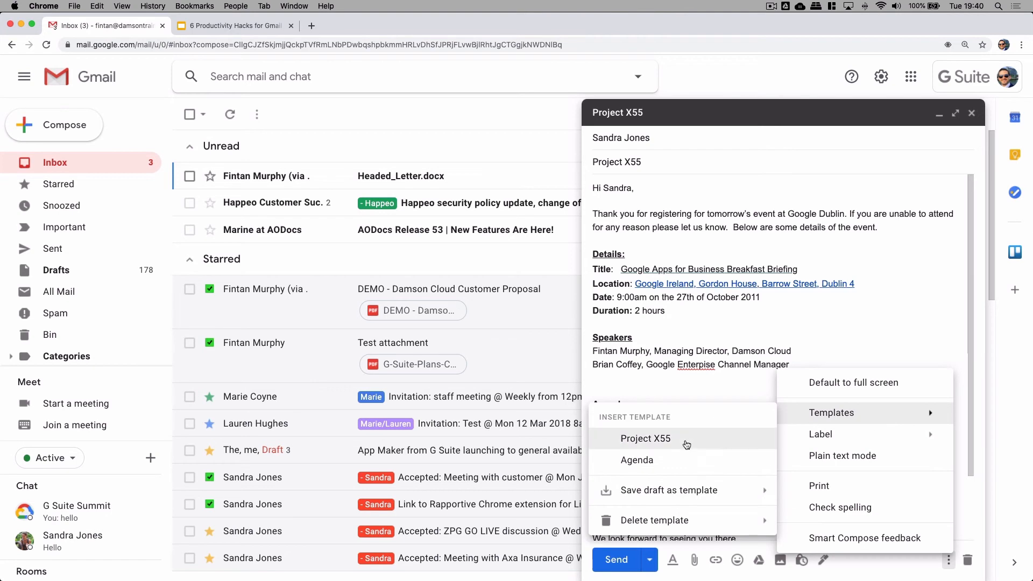
{"action": "left_click", "coordinate": [636, 460]}
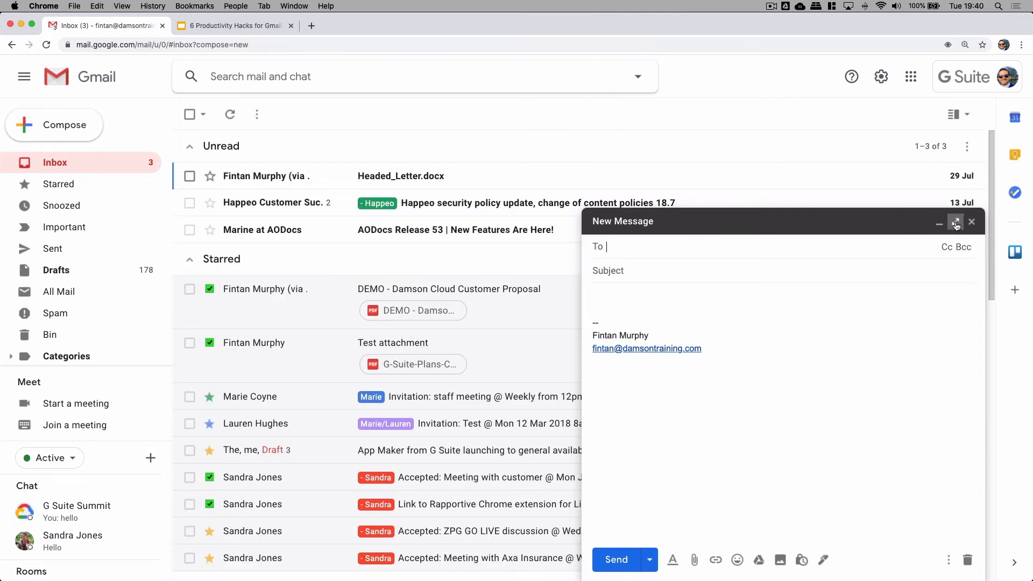
Fill a full-screen new message with the Project X55 template's subject and event-details body
{"action": "left_click", "coordinate": [955, 223]}
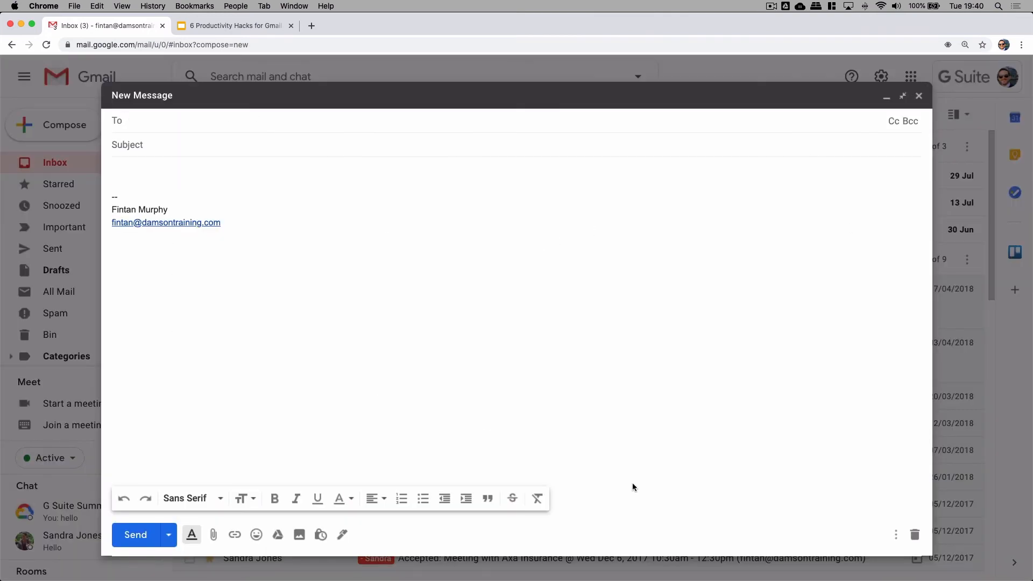
{"action": "left_click", "coordinate": [896, 534]}
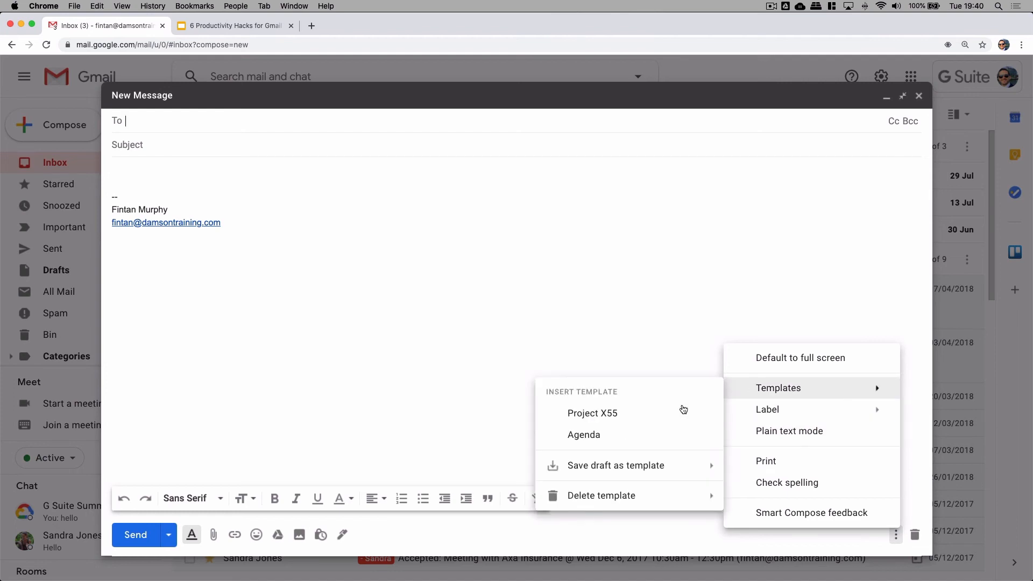
{"action": "left_click", "coordinate": [592, 413]}
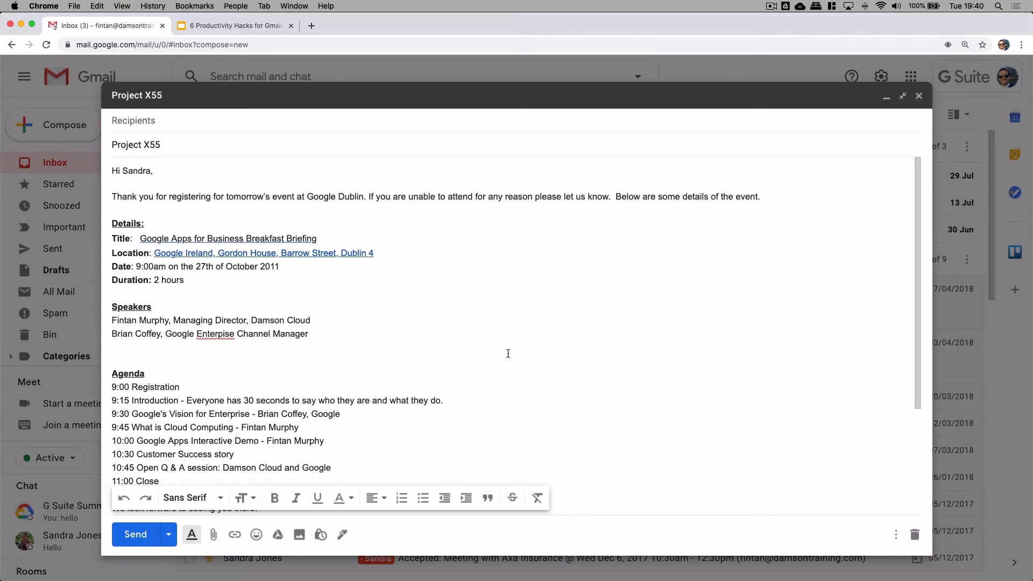
{"action": "scroll", "scroll_direction": "down", "scroll_amount": 3}
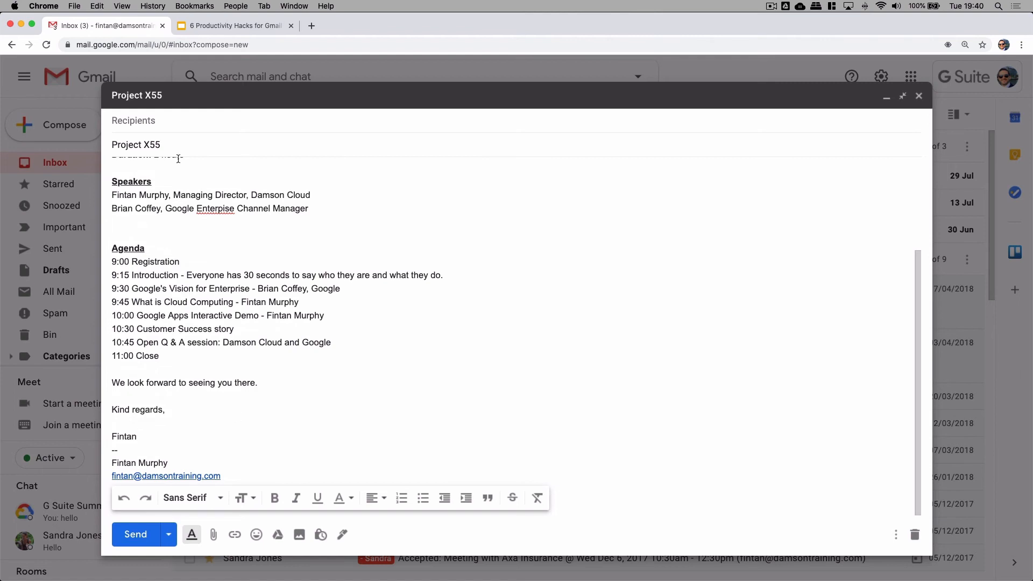
{"action": "type", "text": "sandr"}
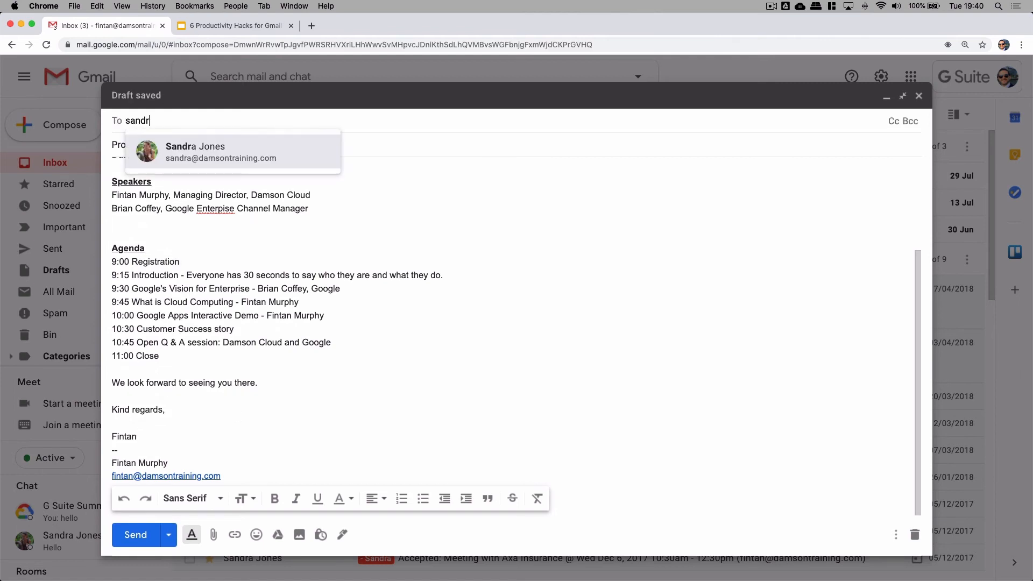
{"action": "left_click", "coordinate": [220, 152]}
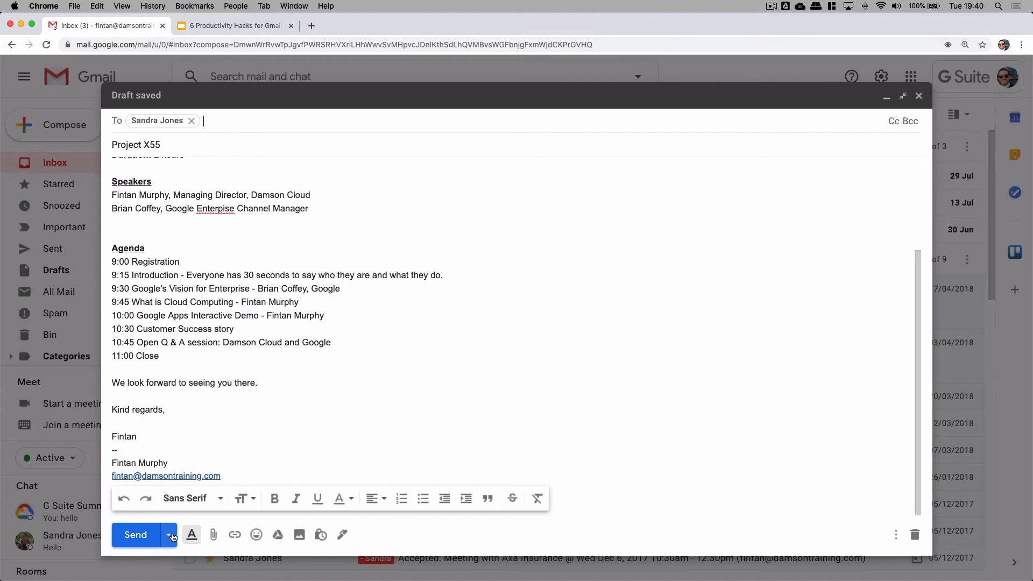
{"action": "left_click", "coordinate": [171, 534]}
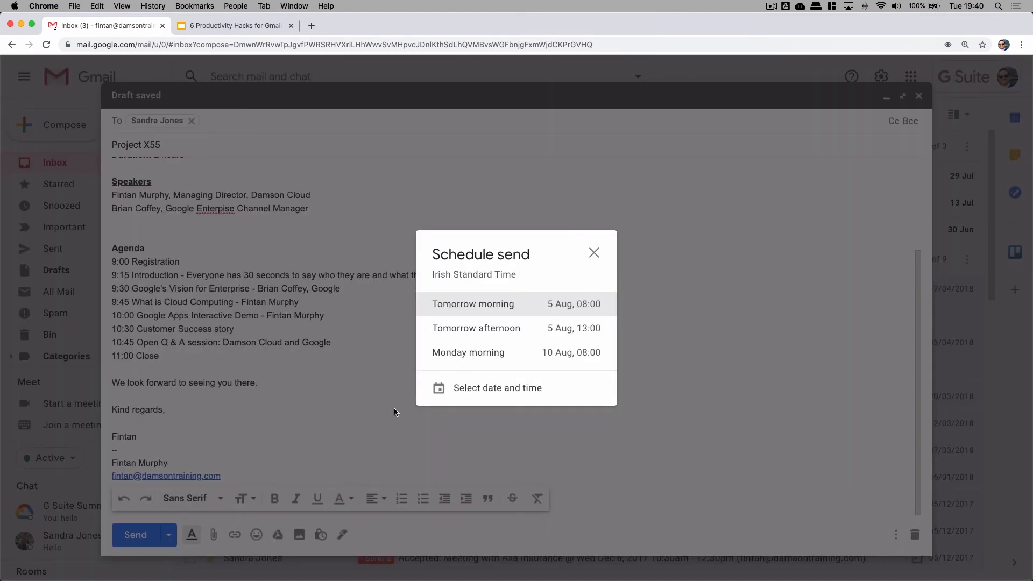
{"action": "mouse_move", "coordinate": [496, 394]}
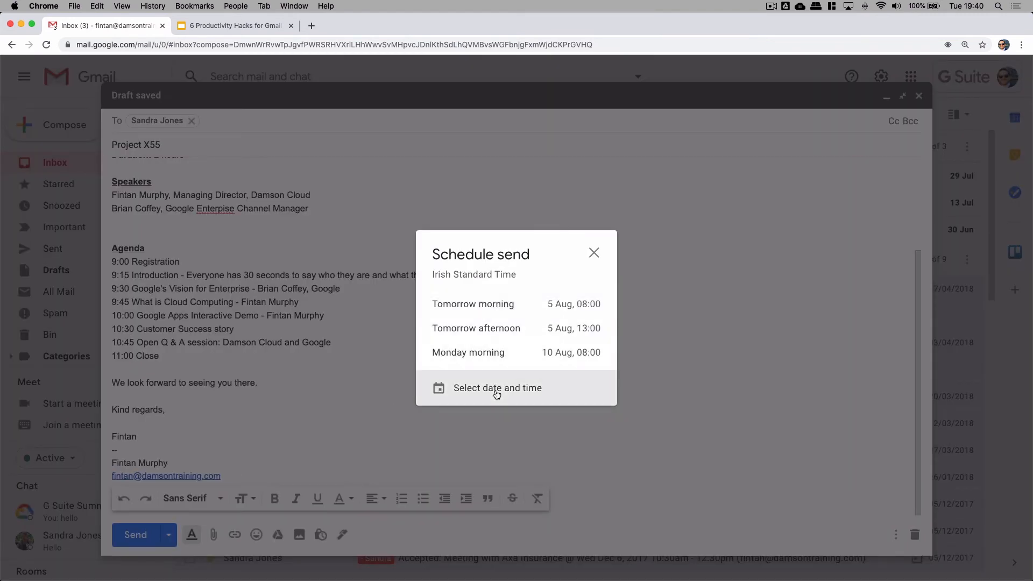